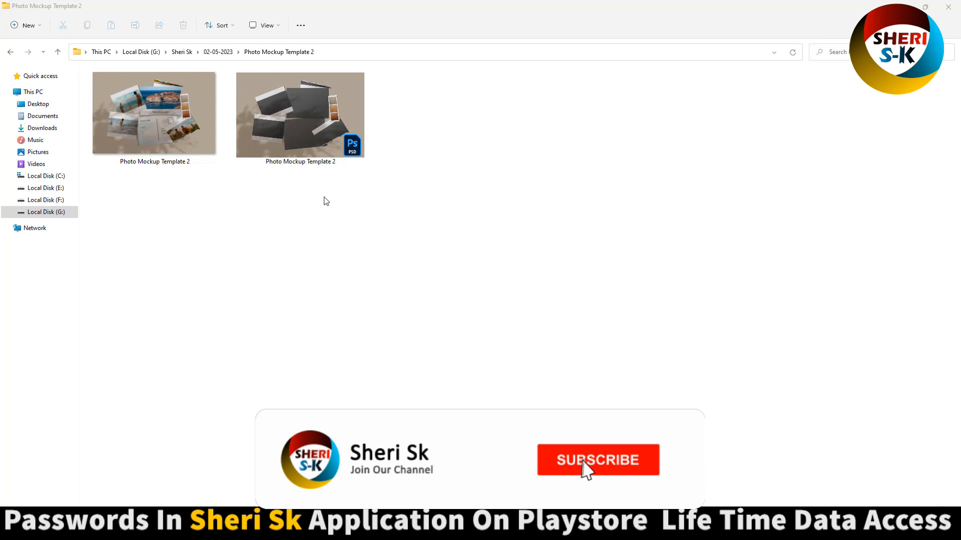
Open the Photo Mockup Template 2 PSD from the file browser into Photoshop
click(597, 459)
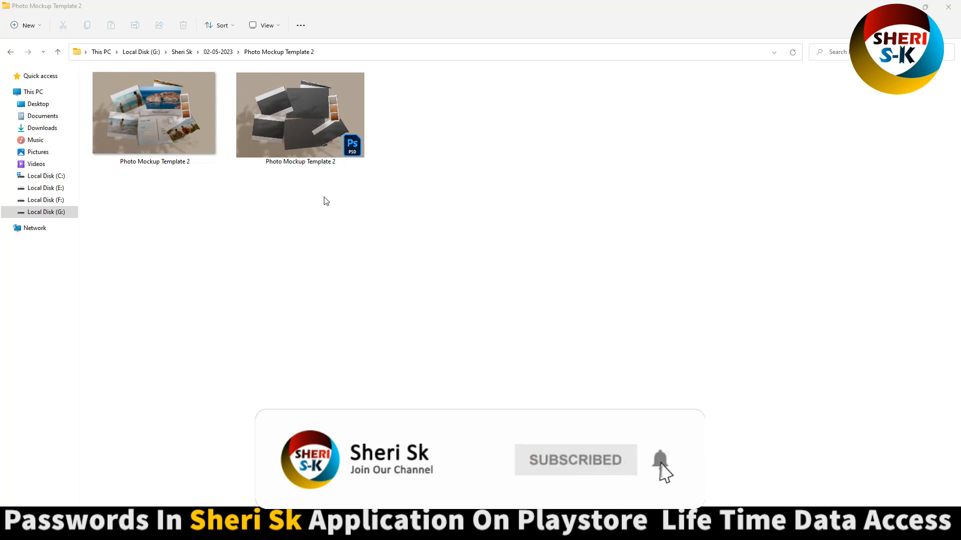
click(154, 113)
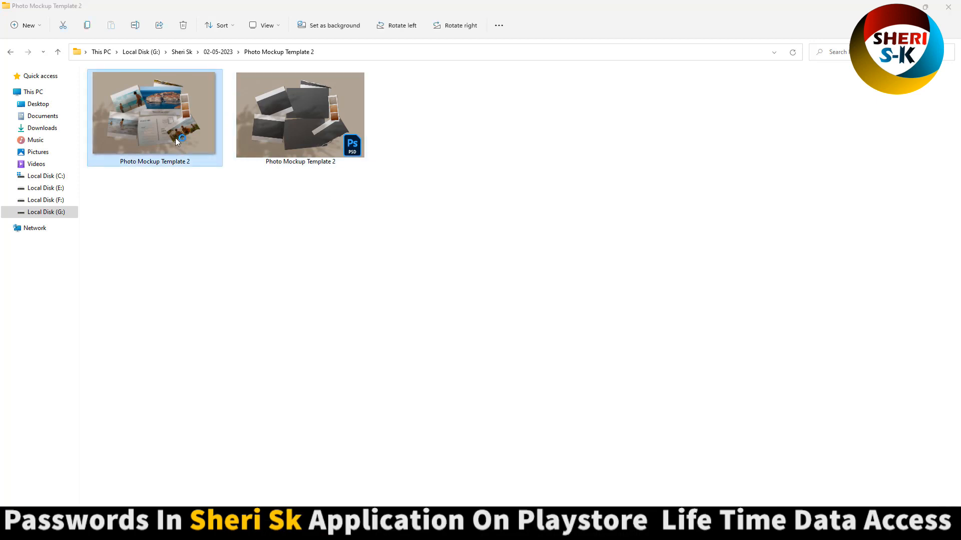
double_click(154, 115)
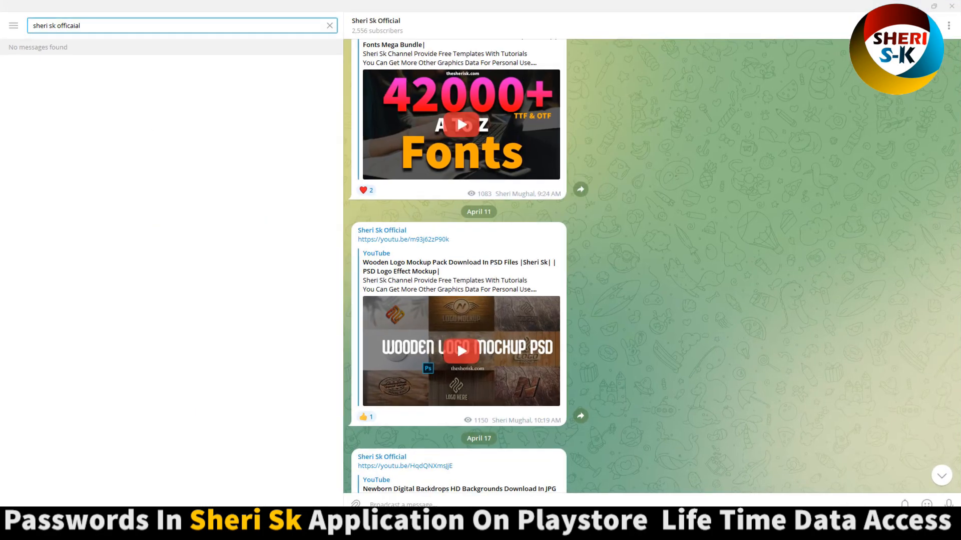
scroll(down, 3)
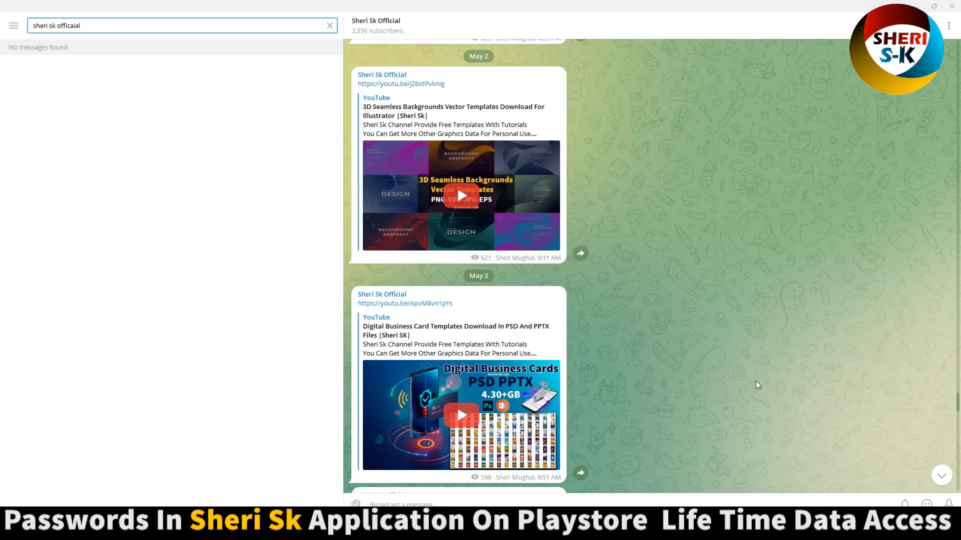
scroll(down, 3)
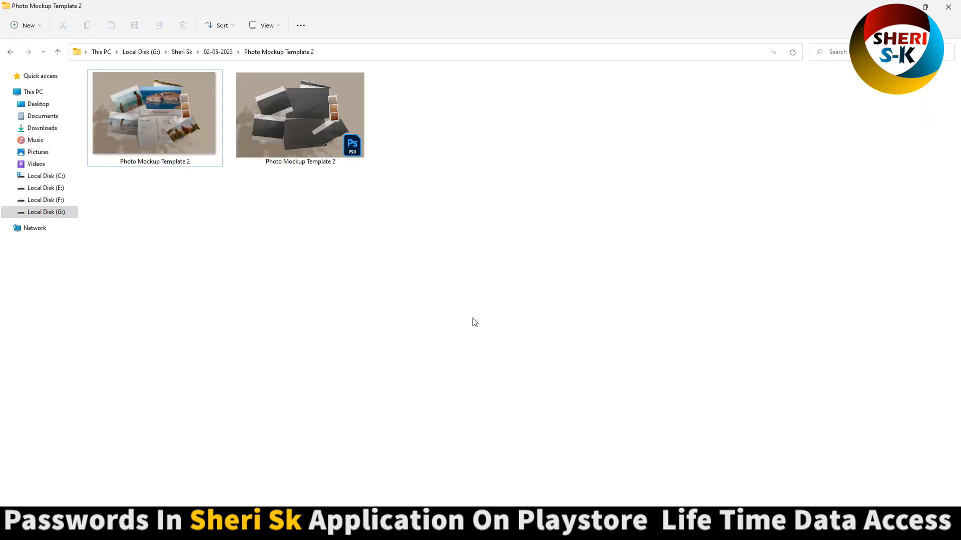
double_click(300, 114)
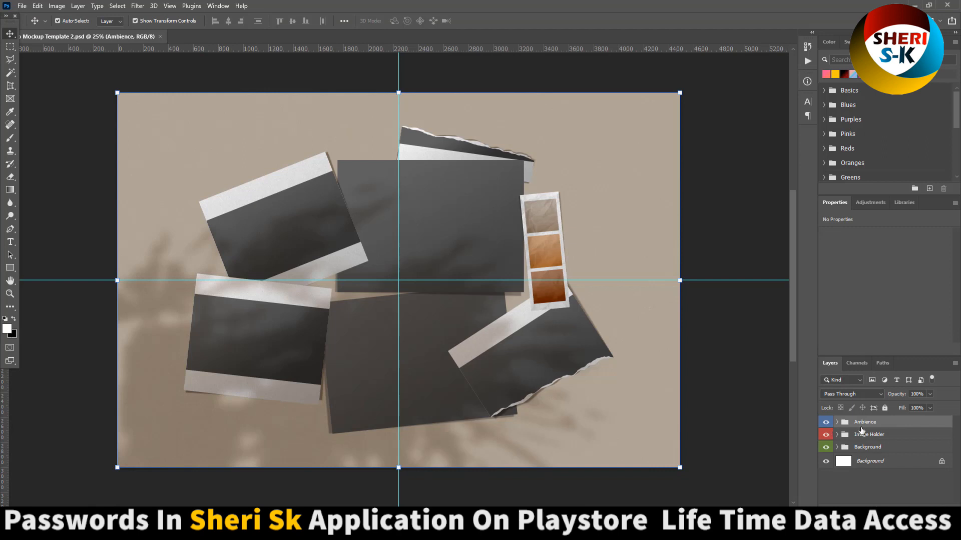
Select the Image Holder group in the Layers panel and expand it to show its frame groups
click(826, 423)
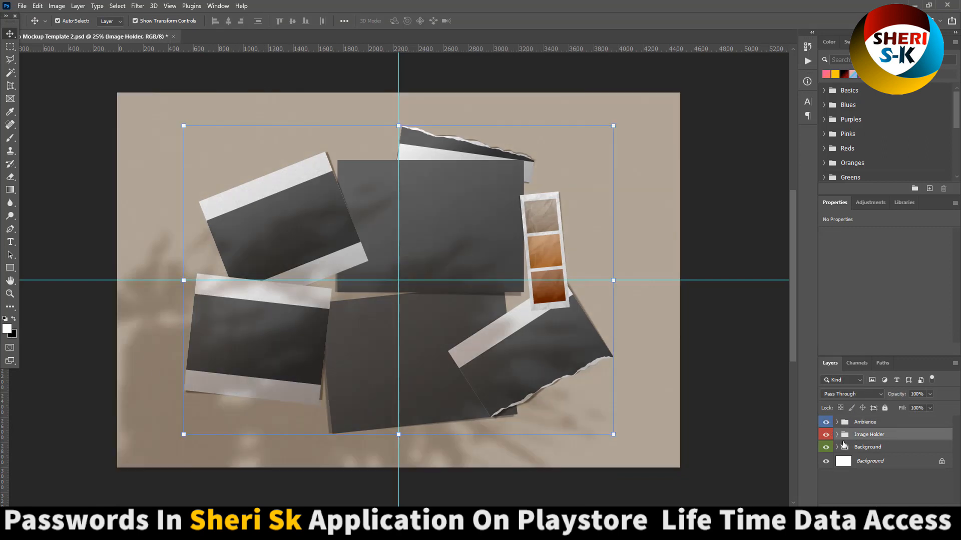
click(867, 447)
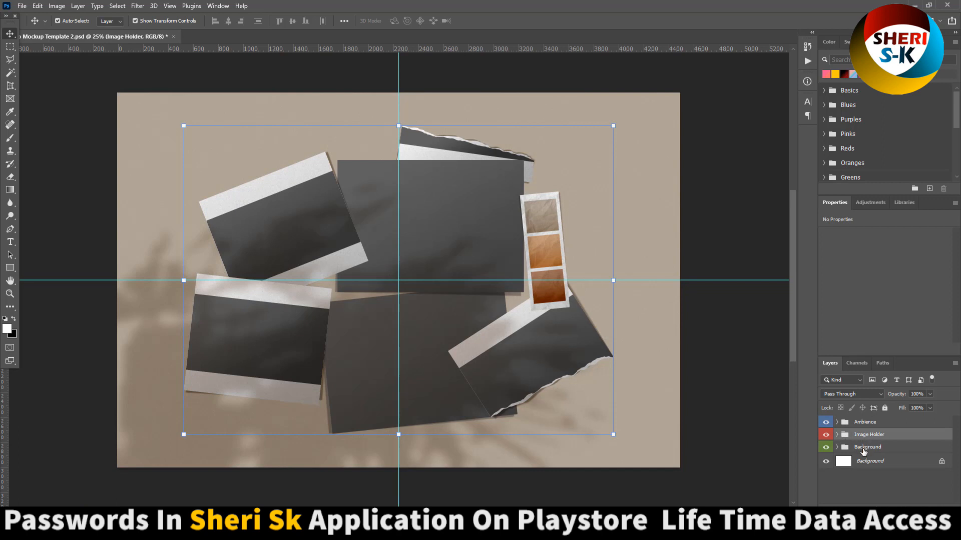
click(867, 446)
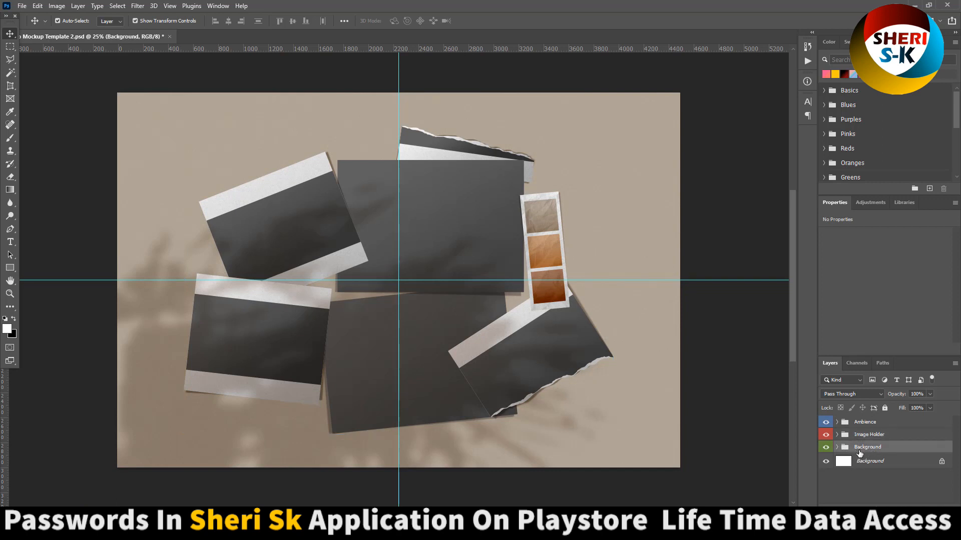
click(869, 434)
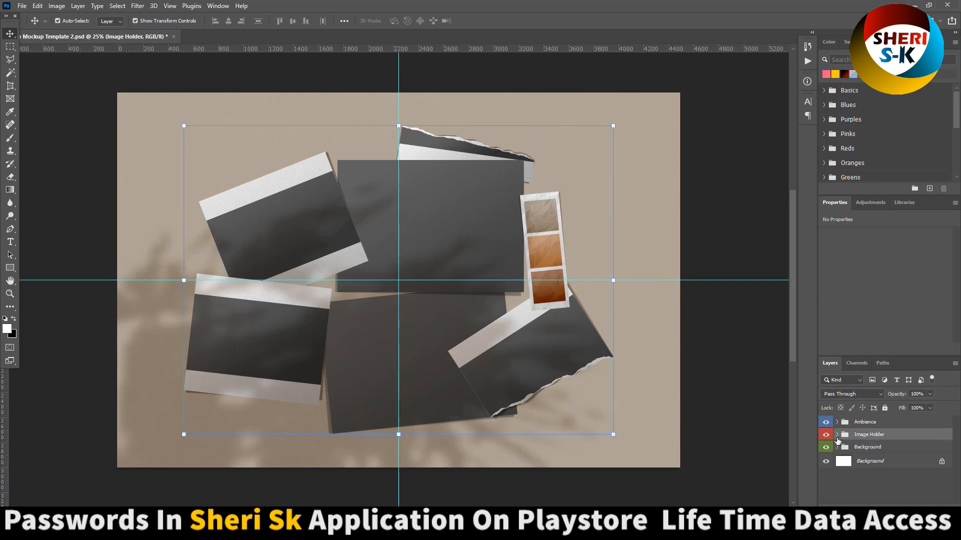
click(837, 434)
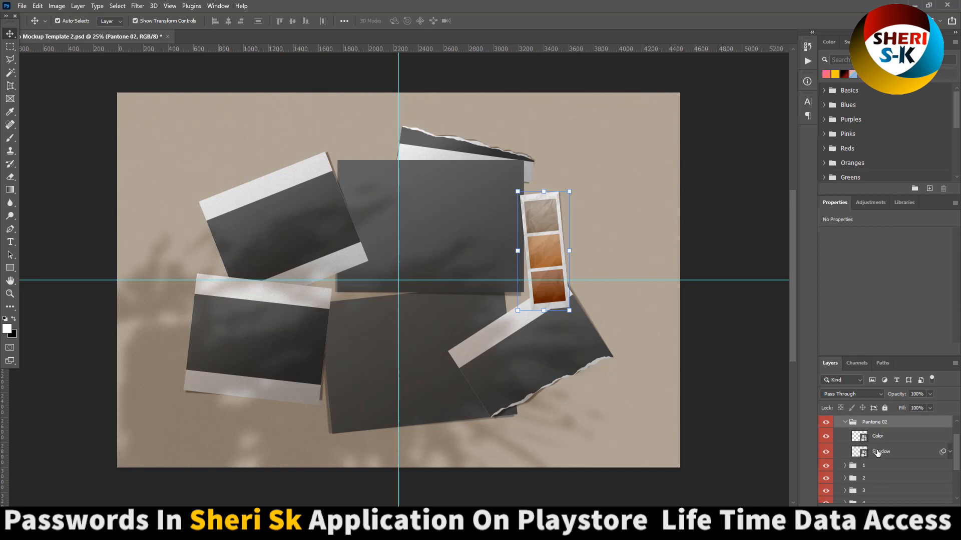
Collapse the Pantone 02 film-strip group and expand frame group 1 to show its PUT IMAGE HERE layer
click(877, 436)
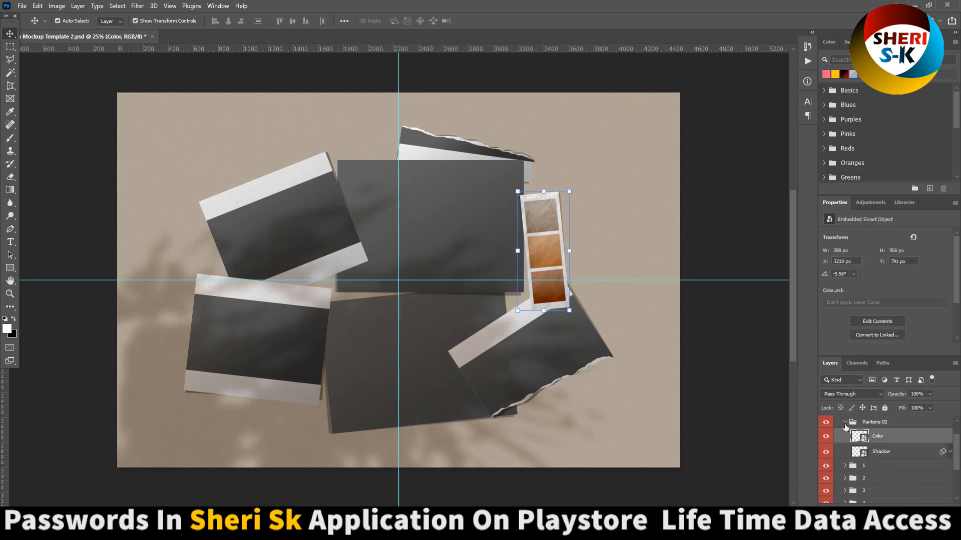
click(864, 434)
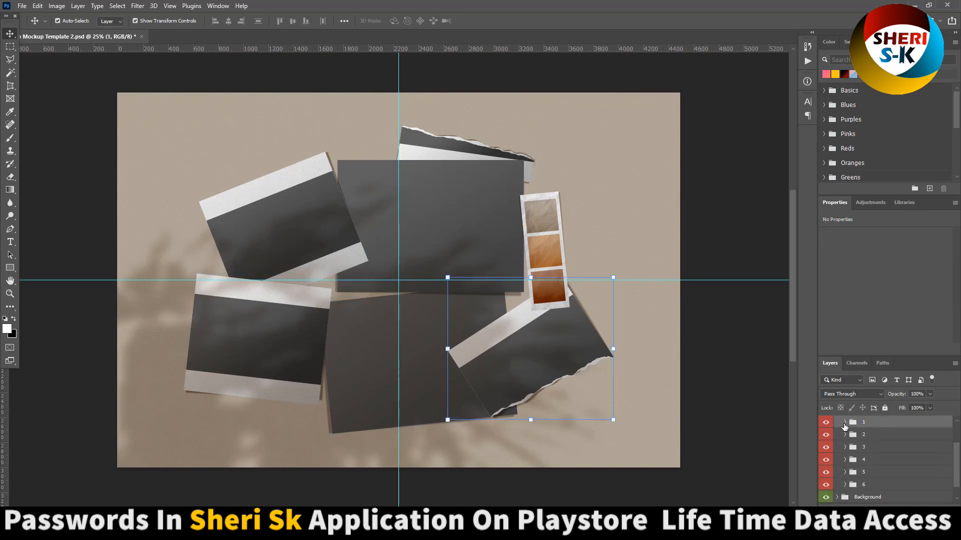
click(845, 421)
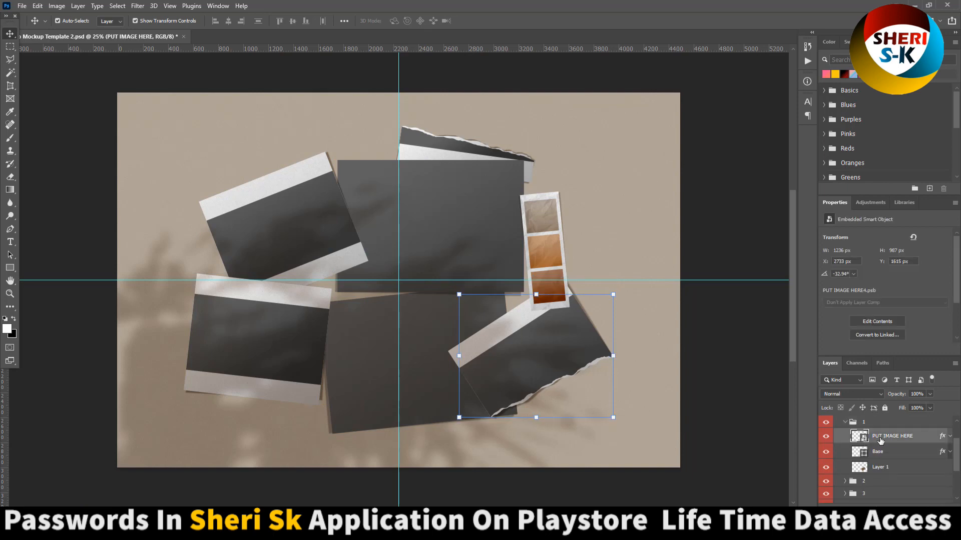
Place the red-haired street portrait from the Girls folder into the frame's PUT IMAGE HERE smart object and return to the mockup
double_click(859, 435)
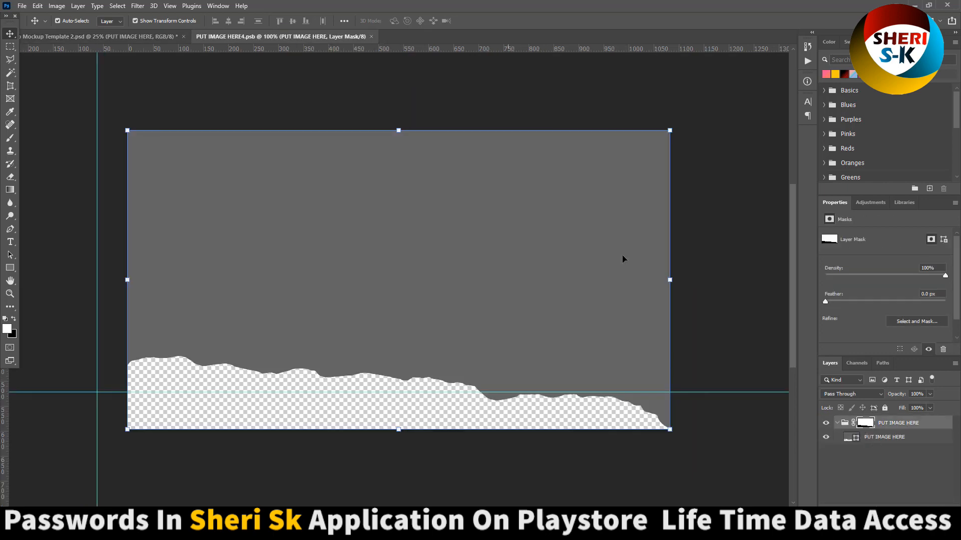
click(21, 6)
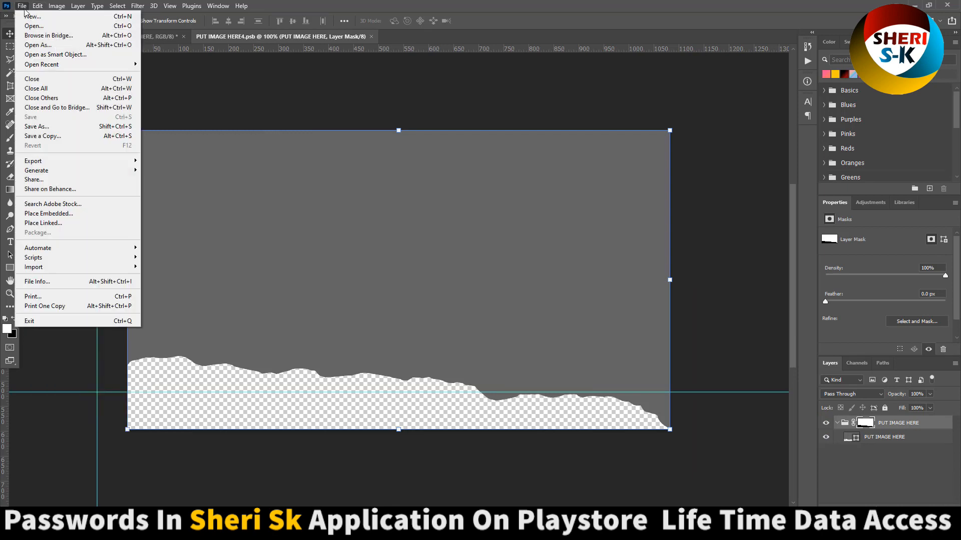
click(33, 26)
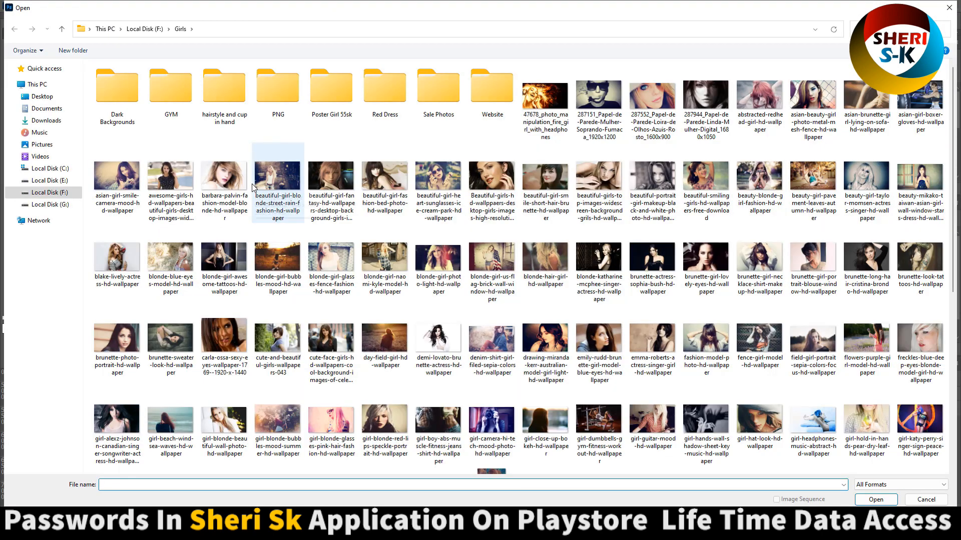
click(759, 338)
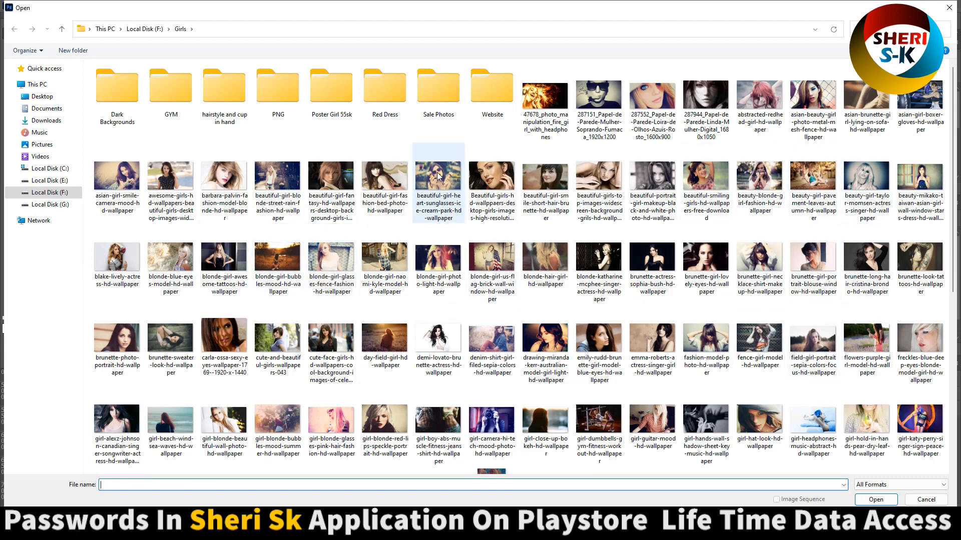
scroll(down, 3)
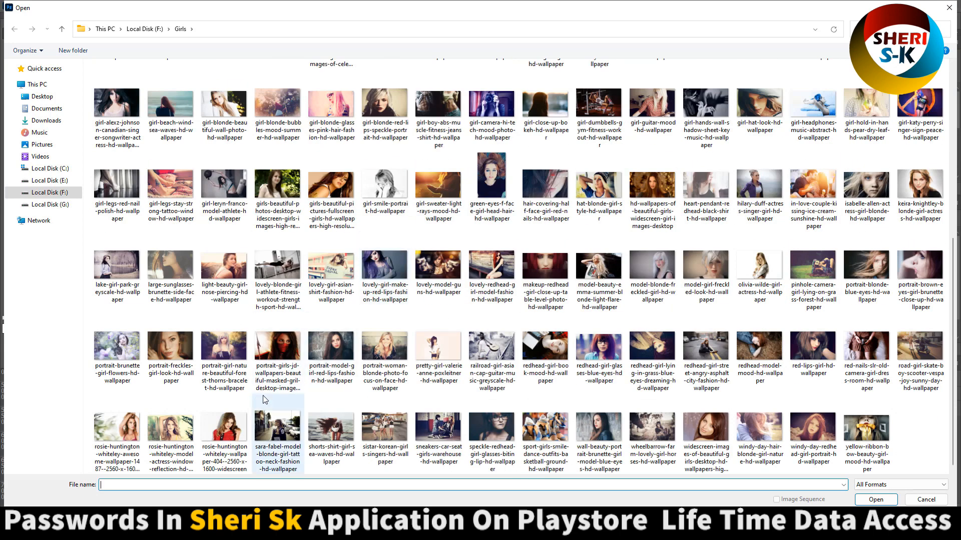
click(705, 343)
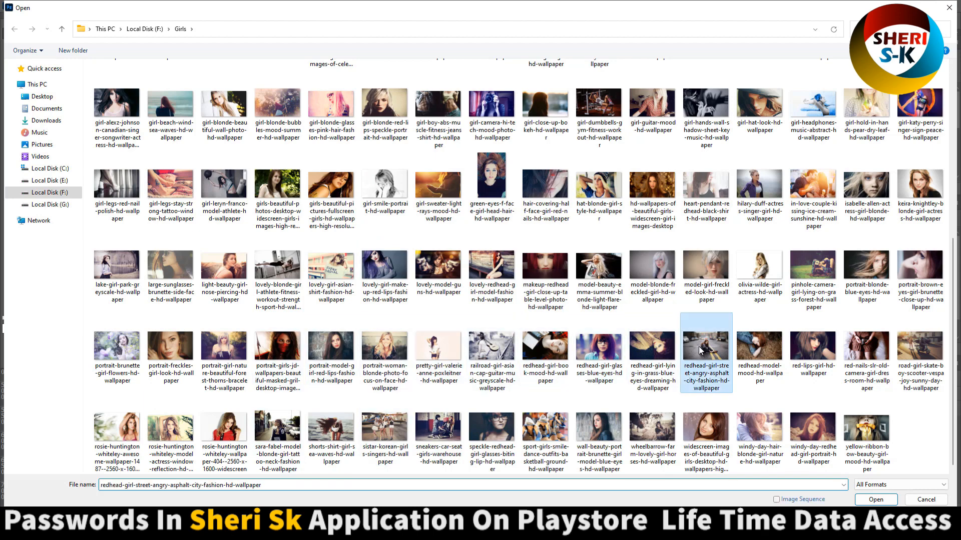
click(875, 499)
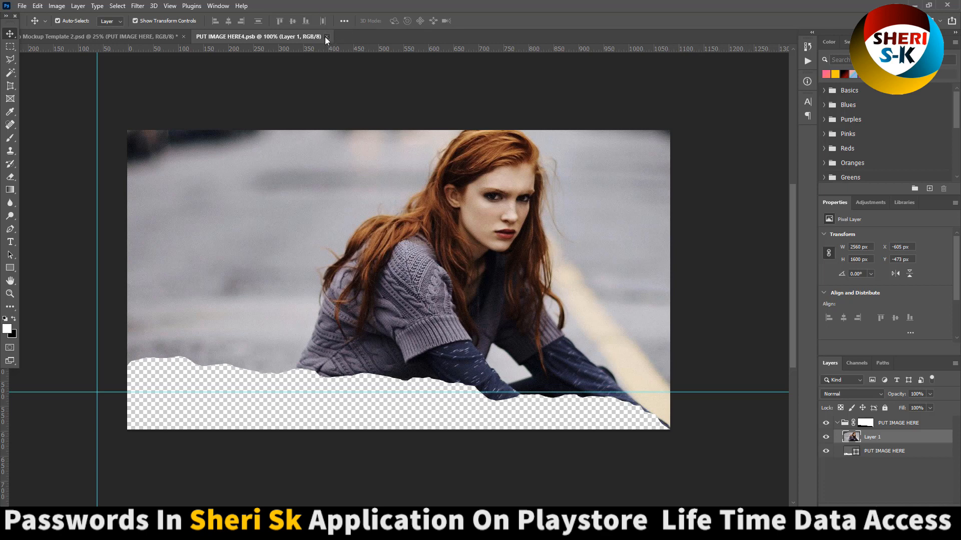
click(101, 36)
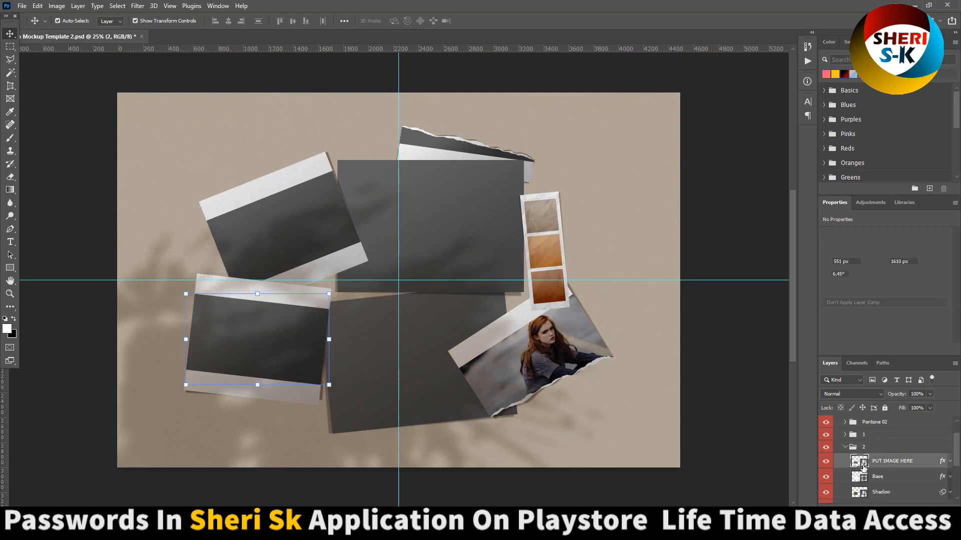
Fill two more PUT IMAGE HERE smart objects with the red-haired close-up and the blonde street portrait, returning to the mockup each time
double_click(861, 460)
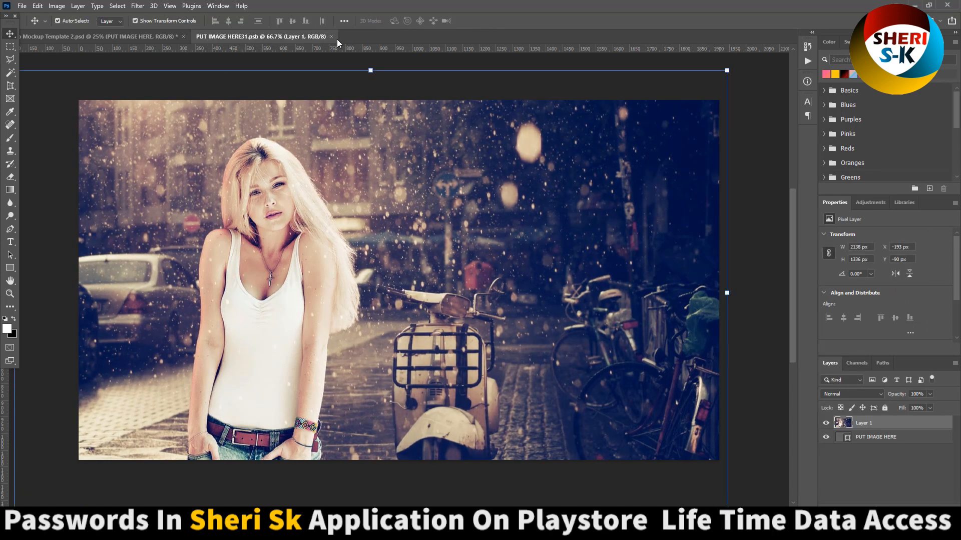
click(104, 36)
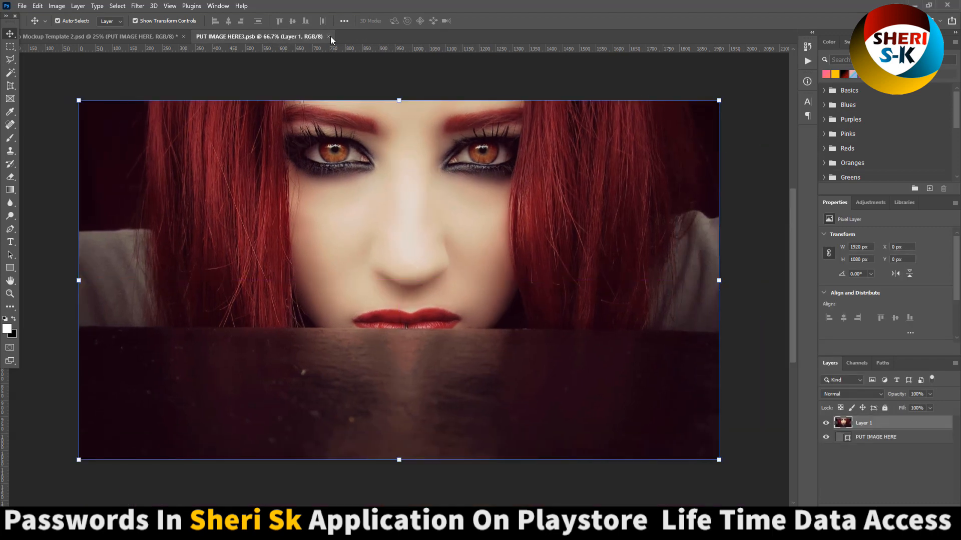
click(101, 36)
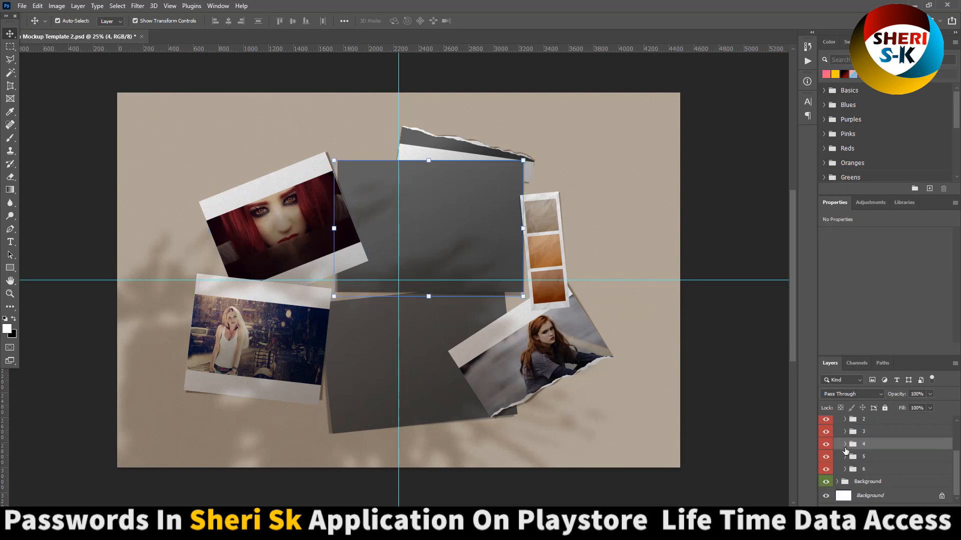
Place the dark-haired girl in a white tee into the top-centre frame's 1.png smart object, dismiss the save alert and return to the mockup
click(227, 36)
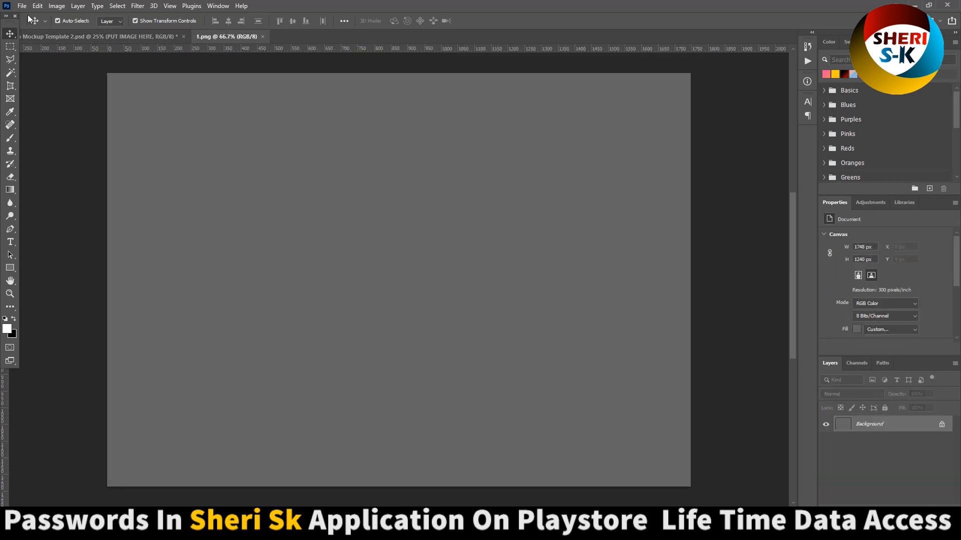
click(21, 6)
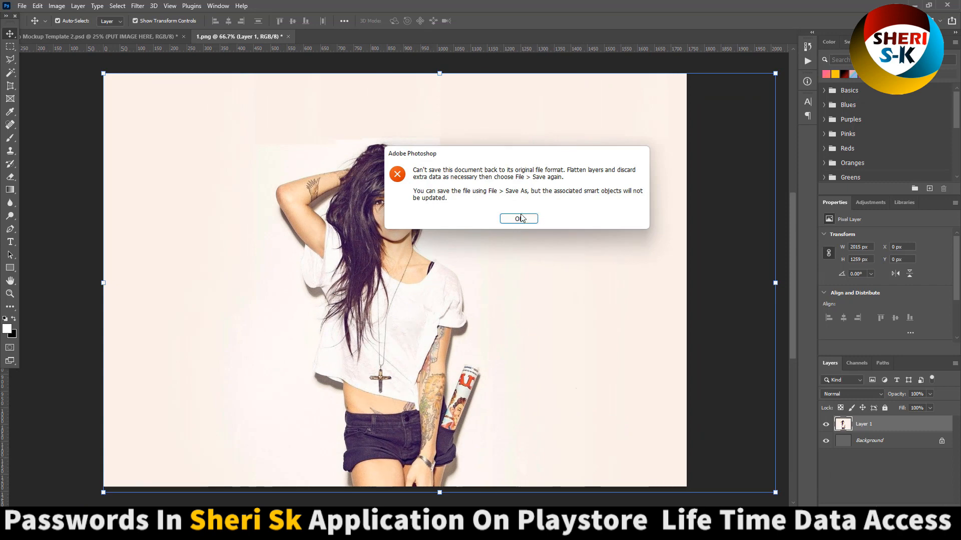
click(519, 219)
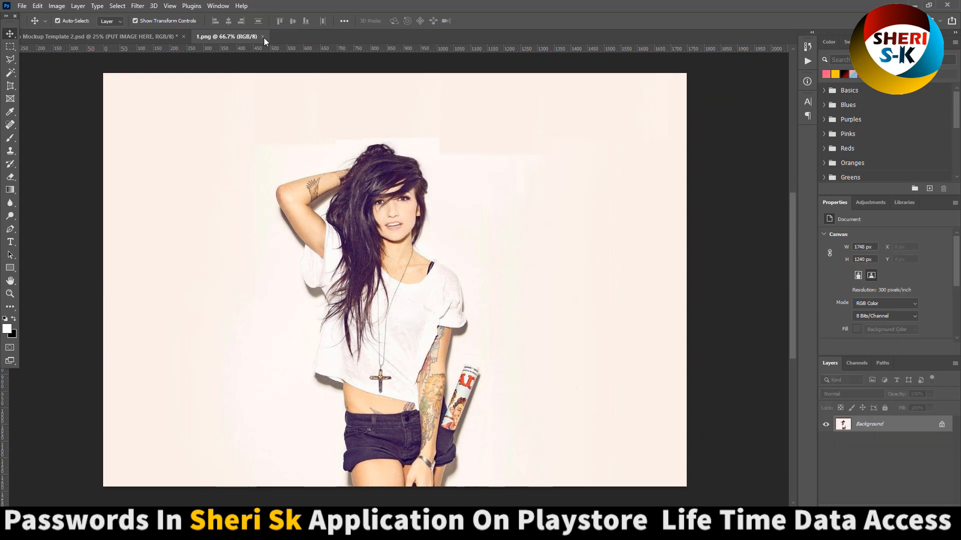
click(67, 36)
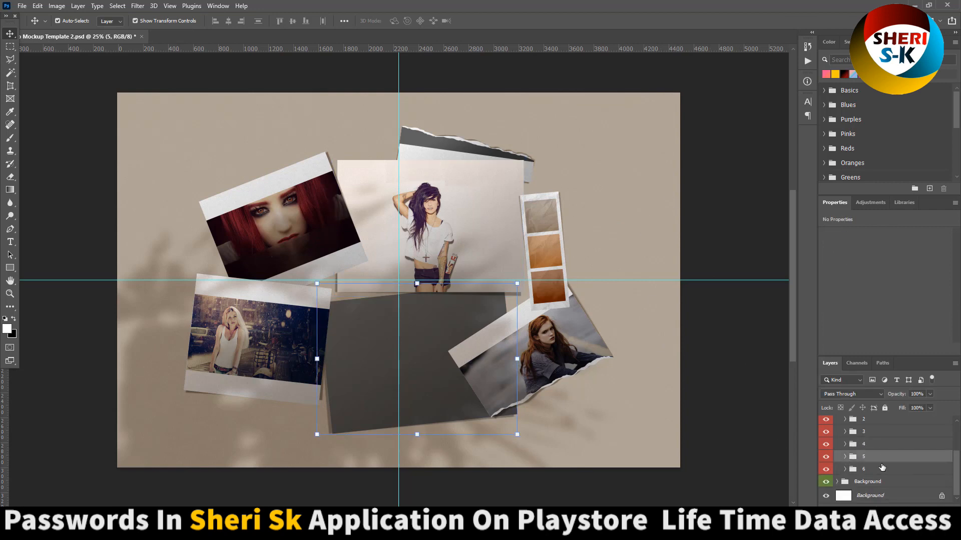
Set the Background group's Color fill layer to dusty pink #b79caa in the Color Picker
click(888, 468)
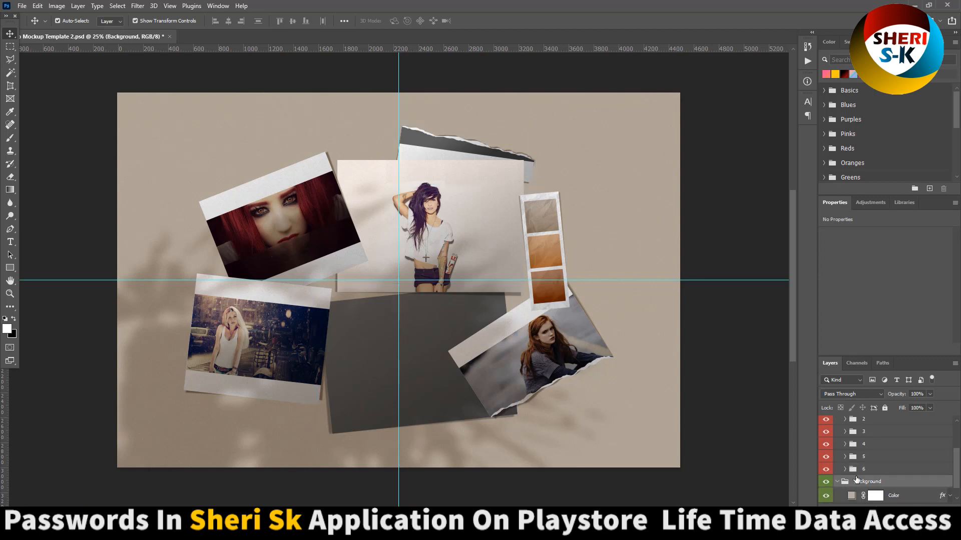
double_click(851, 495)
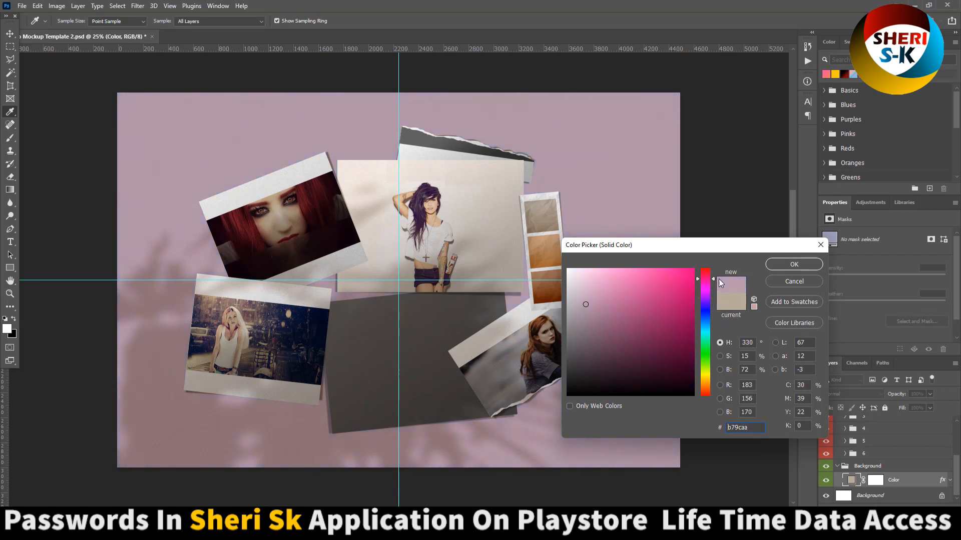
click(794, 265)
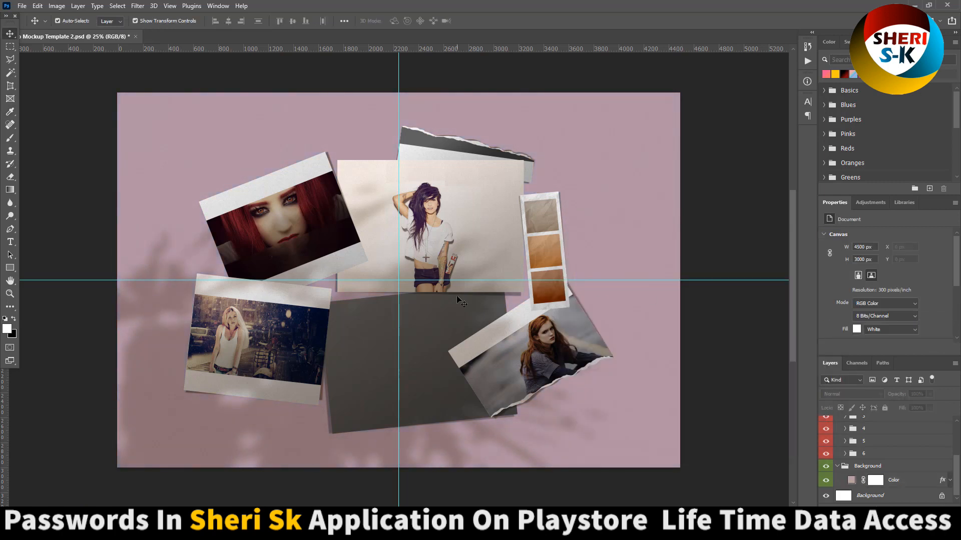